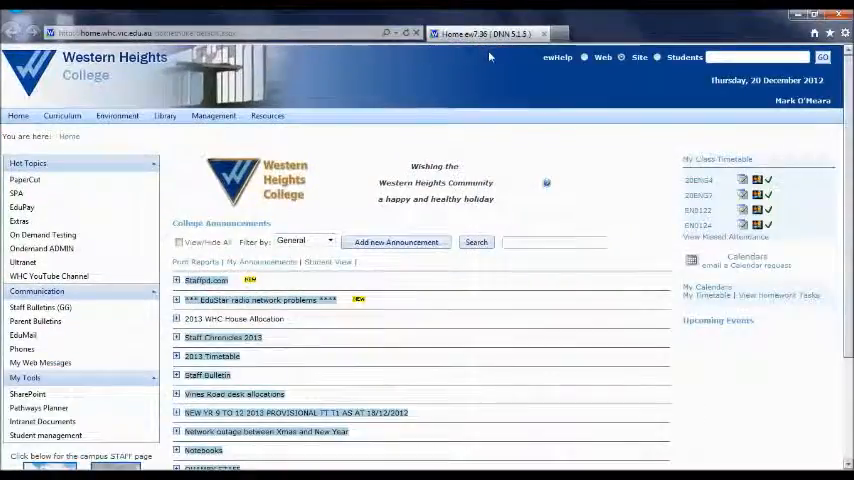
mouse_move(38, 408)
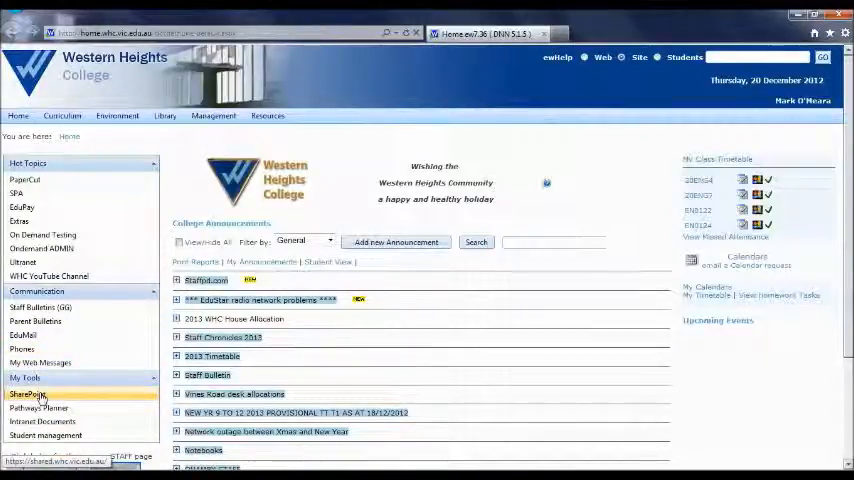
Step: Go to the school's SharePoint site and select the eLearning Resources notebook in the StaffStudents library
click(28, 394)
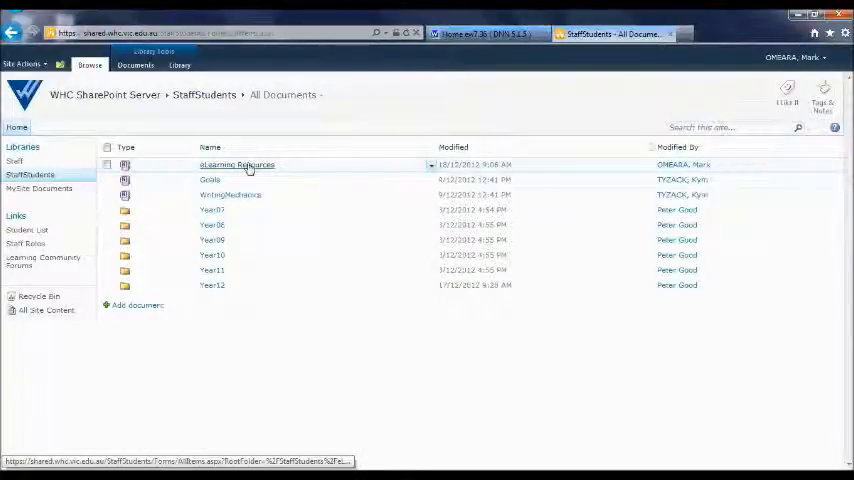
click(236, 164)
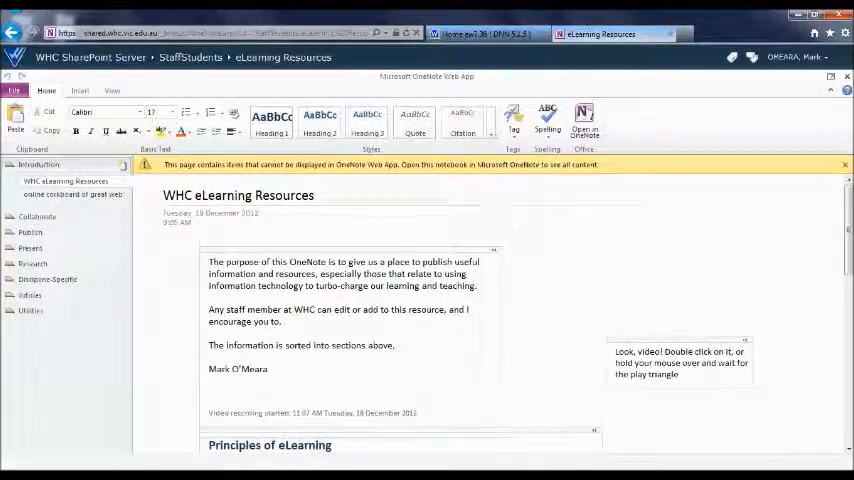
mouse_move(584, 118)
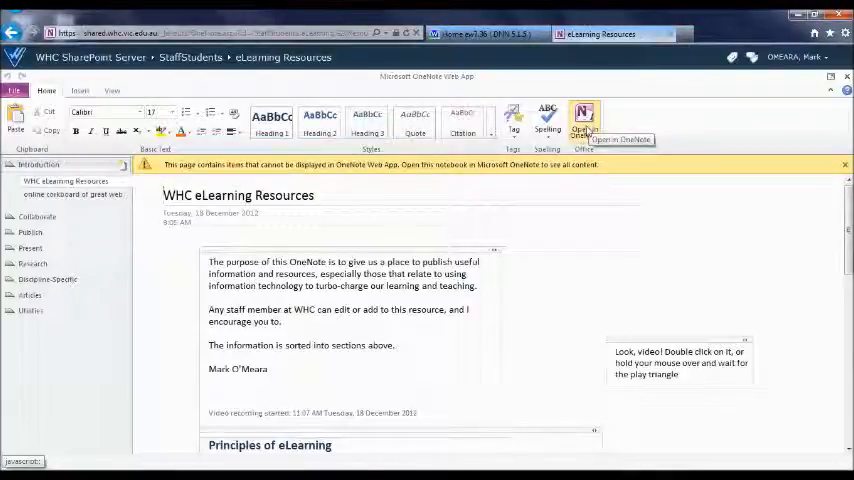
Step: Launch the WHC eLearning Resources notebook in desktop OneNote and confirm the Open Document prompt
click(583, 118)
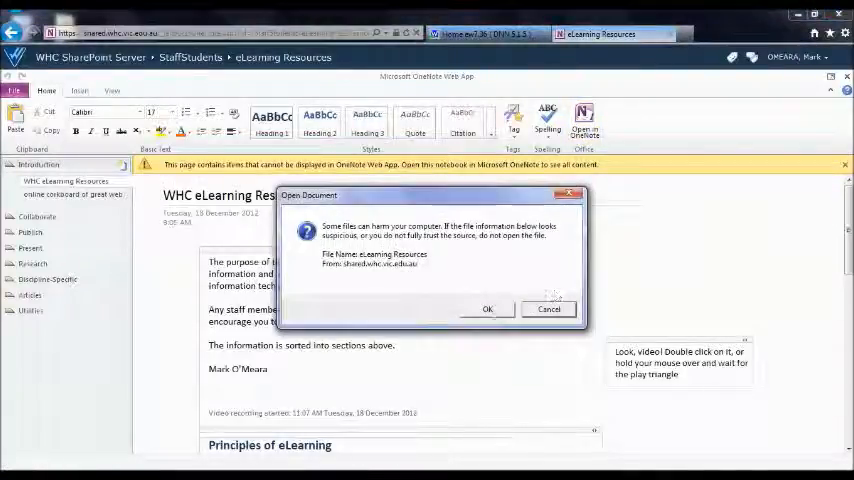
click(548, 308)
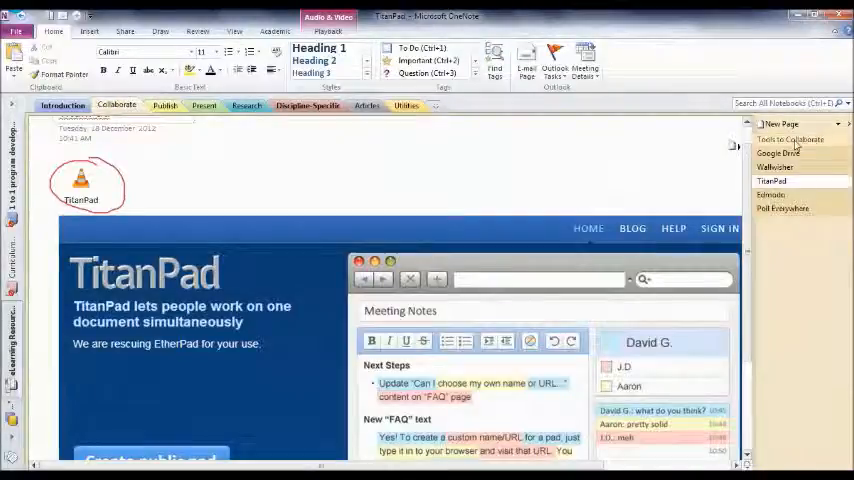
Step: Move from Collaborate's TitanPad page to the Technology page of the Discipline-Specific section
click(200, 105)
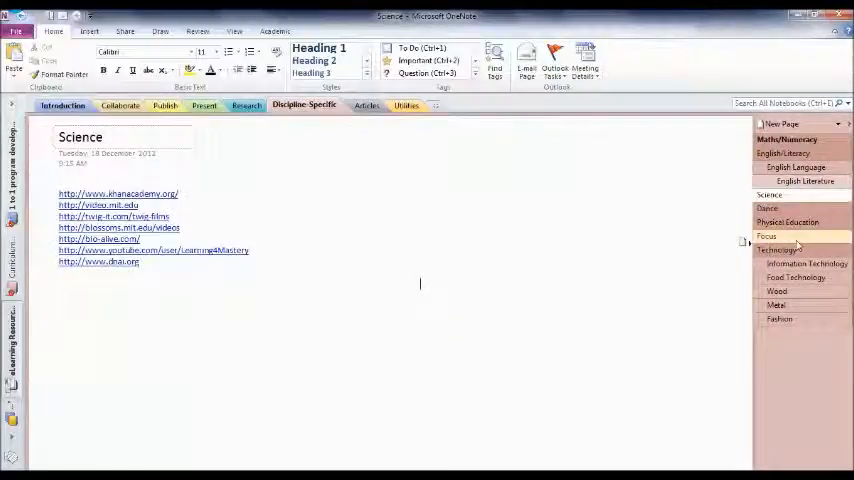
click(778, 249)
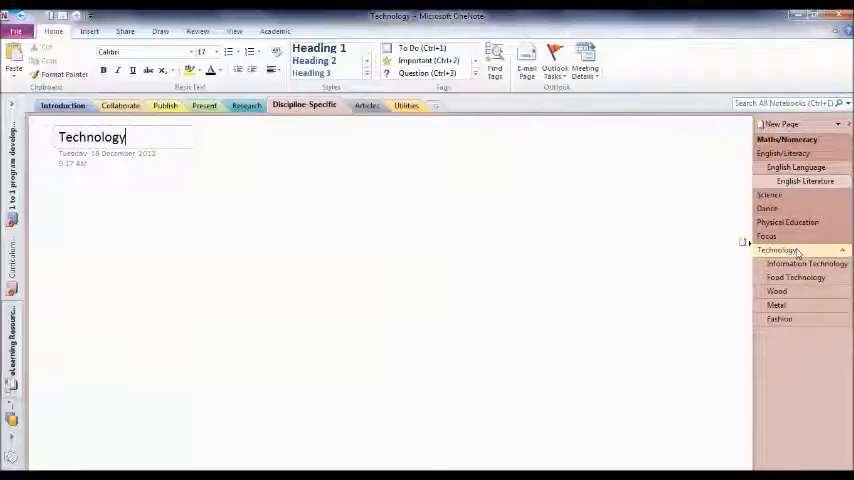